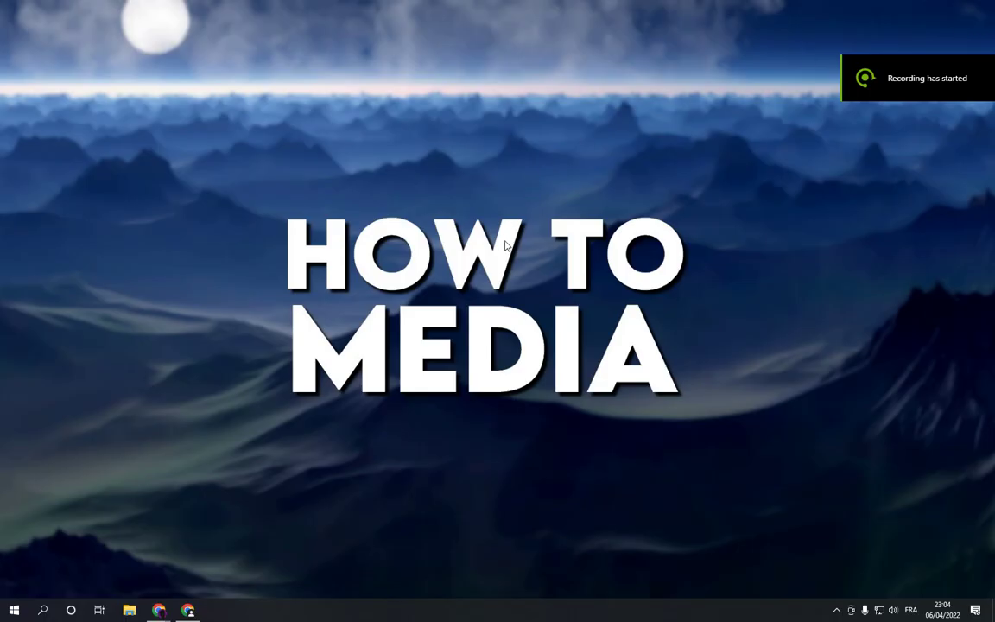
mouse_move(515, 335)
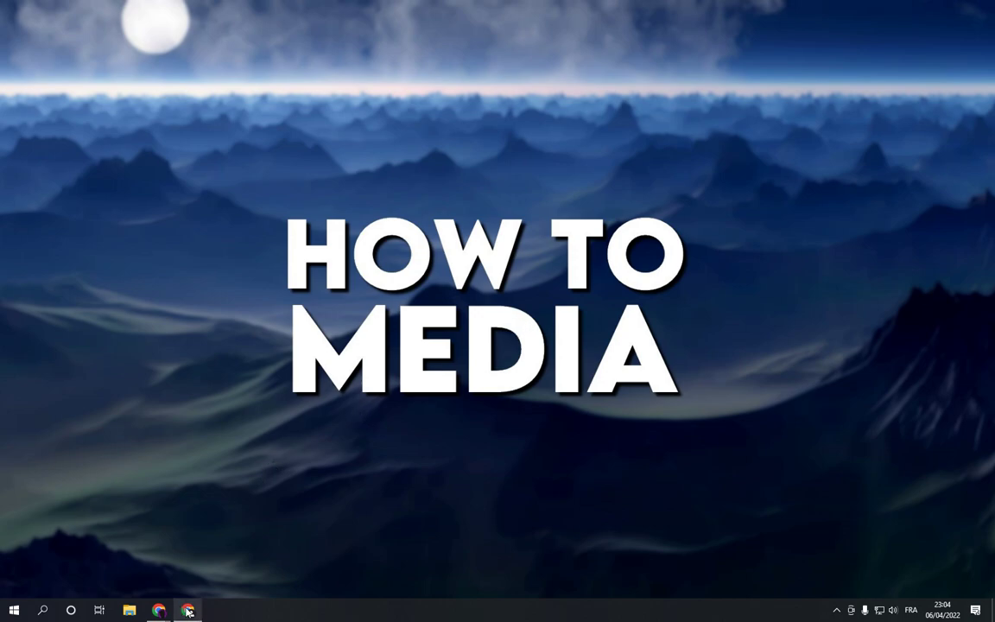
Step: Launch Chrome from the taskbar so a new tab shows the Google start page
click(186, 612)
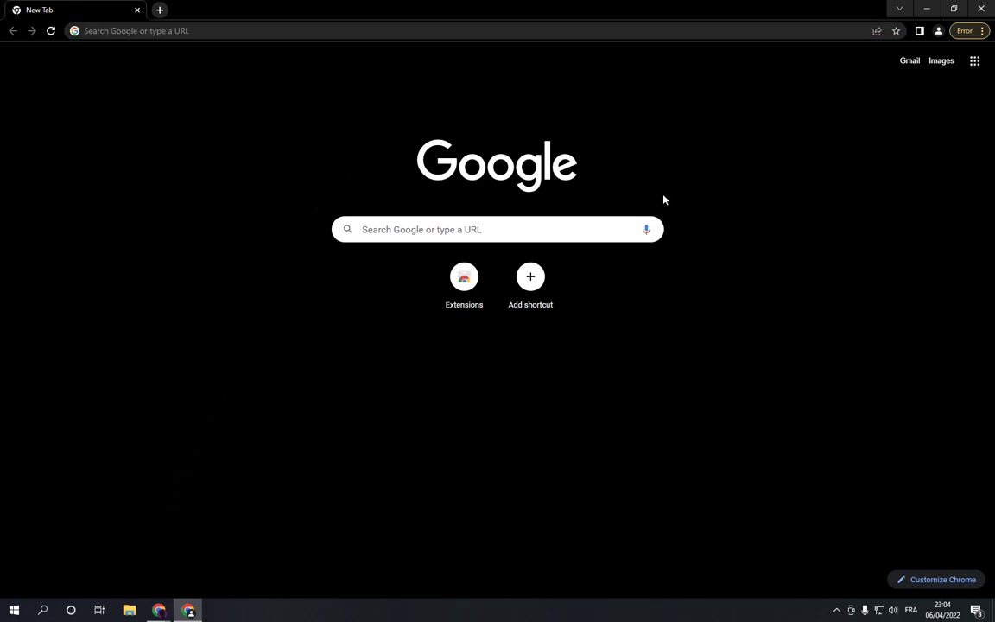
mouse_move(407, 194)
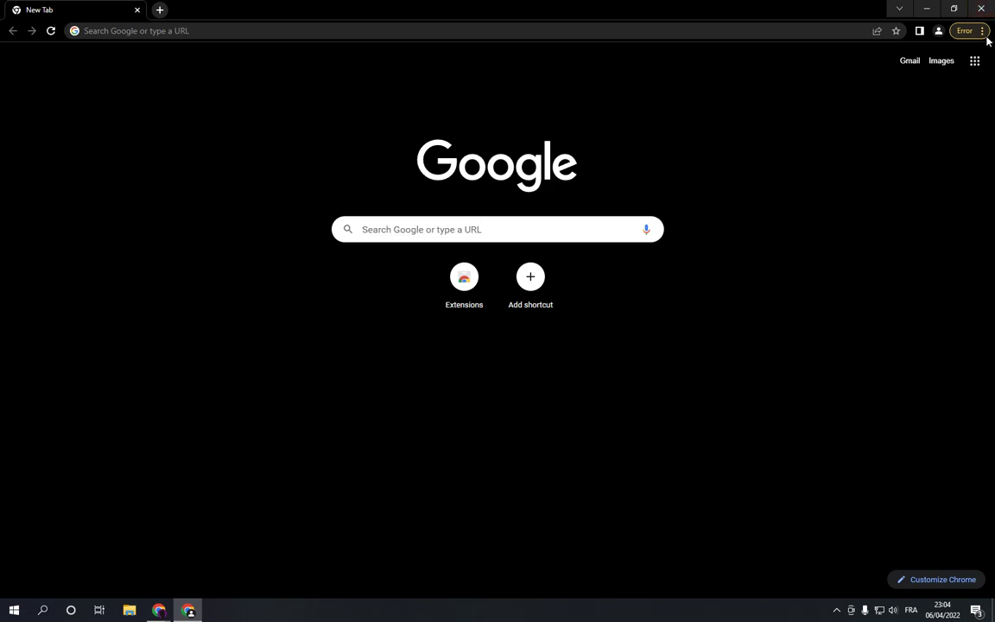
mouse_move(987, 34)
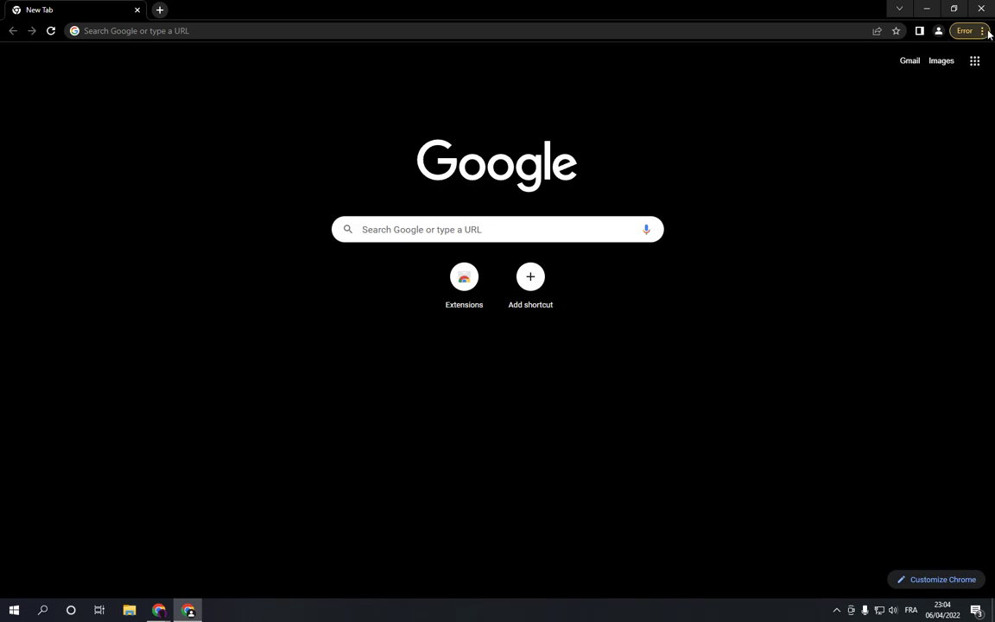
Step: Go to Chrome Settings through the three-dot menu
click(984, 31)
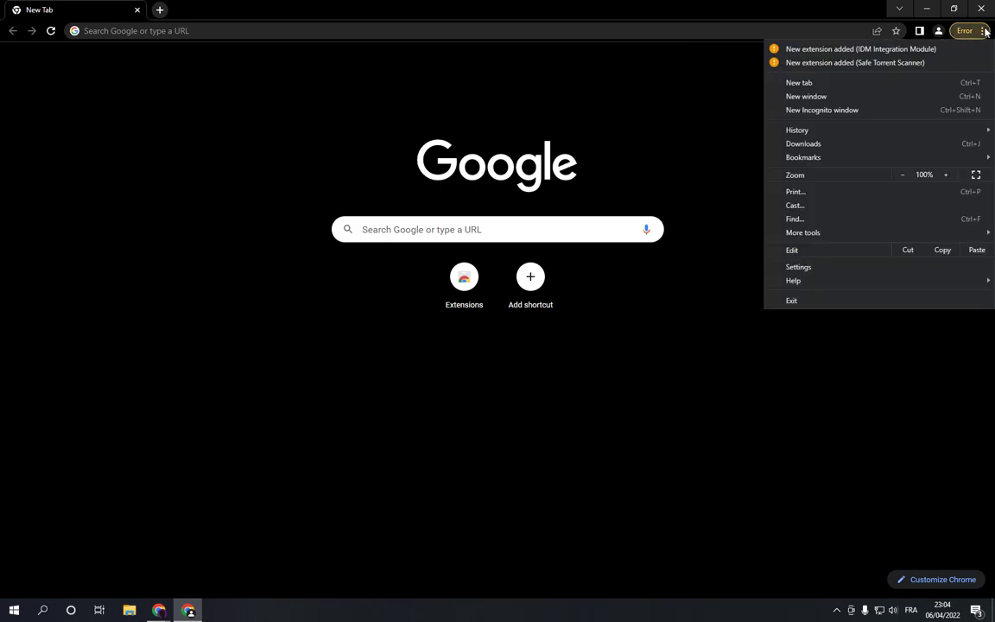
mouse_move(798, 266)
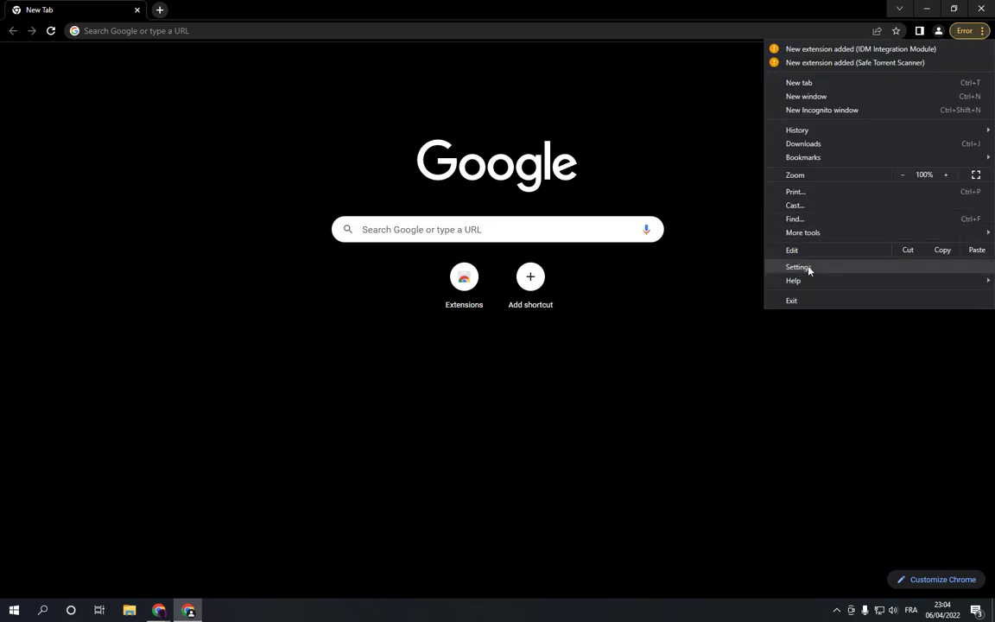
click(798, 265)
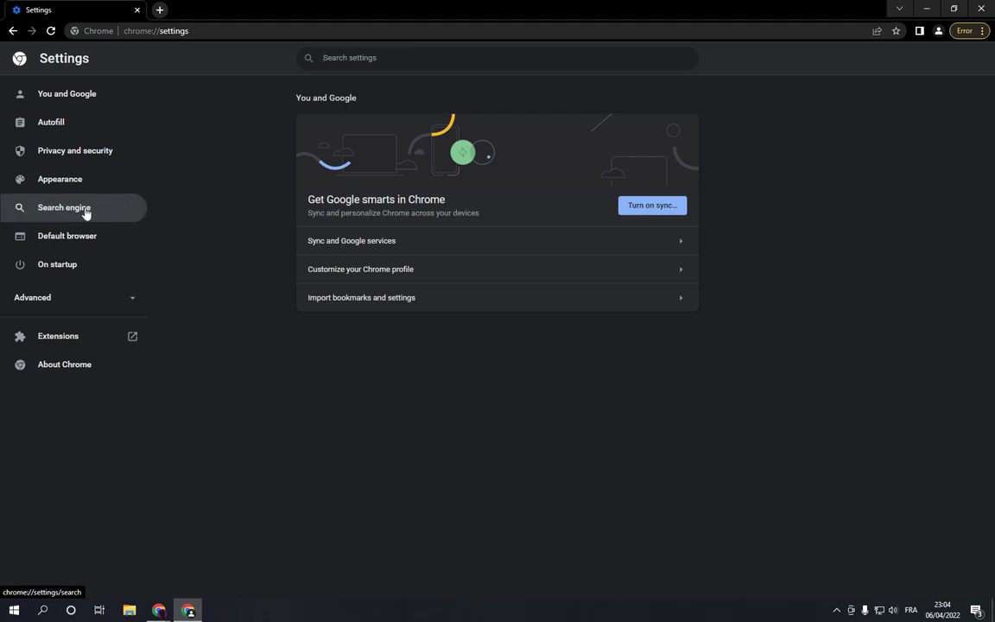
Step: In Search engine settings keep Google as default and go to Manage search engines
click(64, 207)
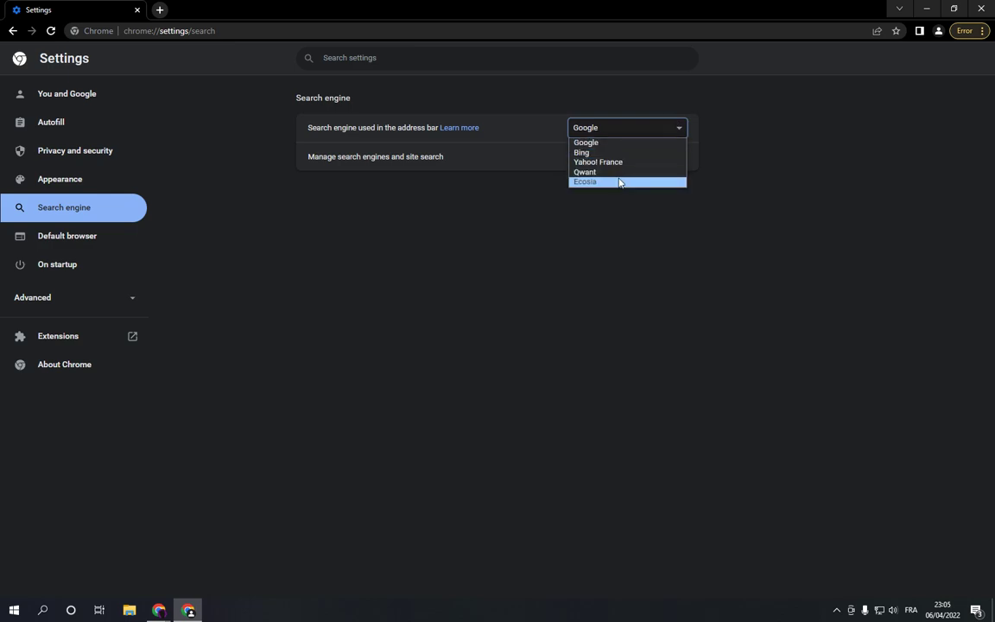
mouse_move(637, 162)
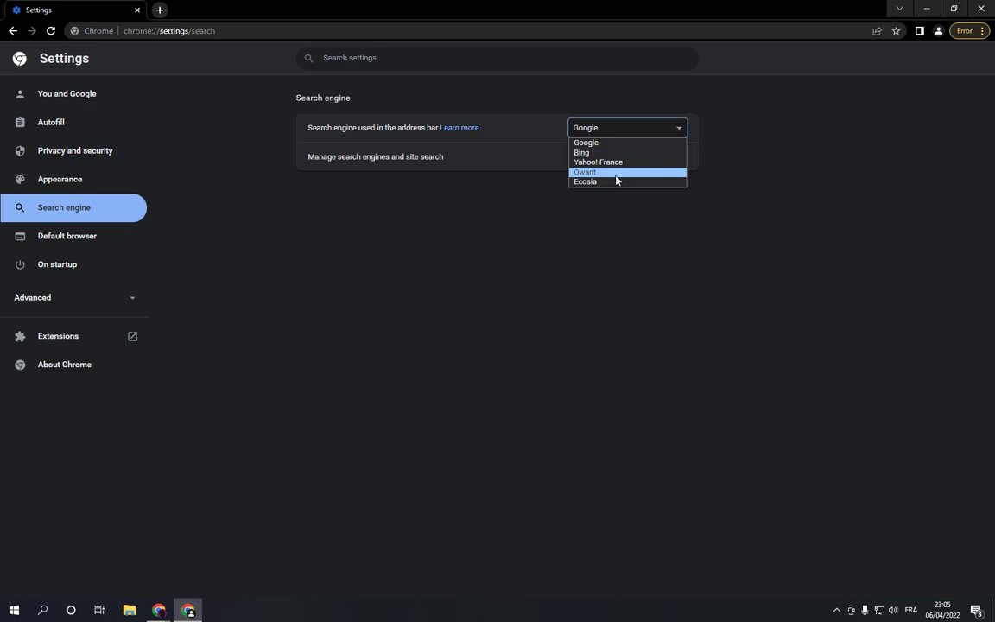
click(586, 141)
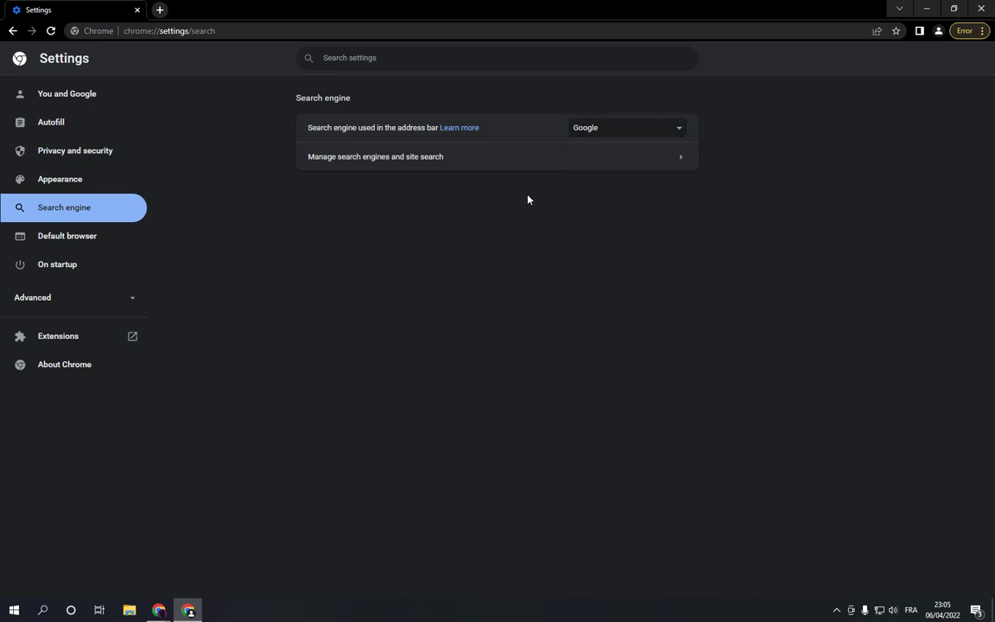
click(375, 156)
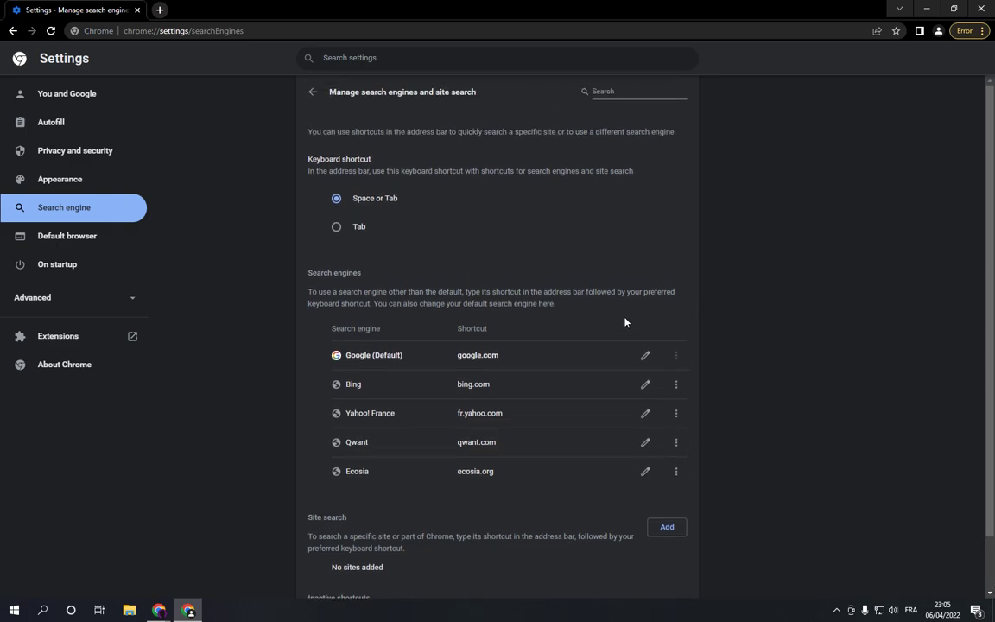
Step: Minimize Chrome so the Windows desktop shows
click(312, 92)
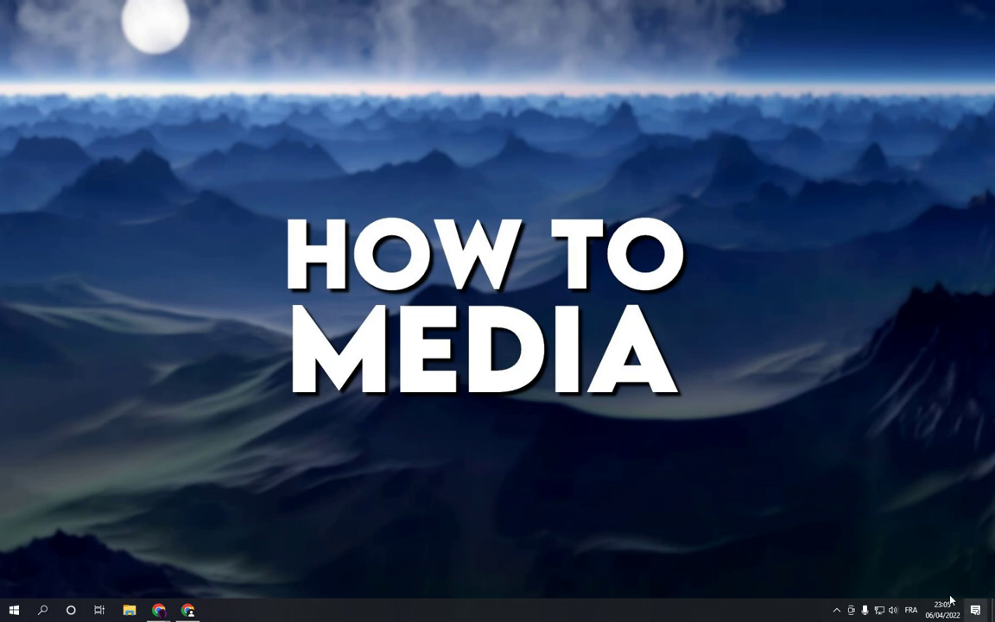
mouse_move(590, 302)
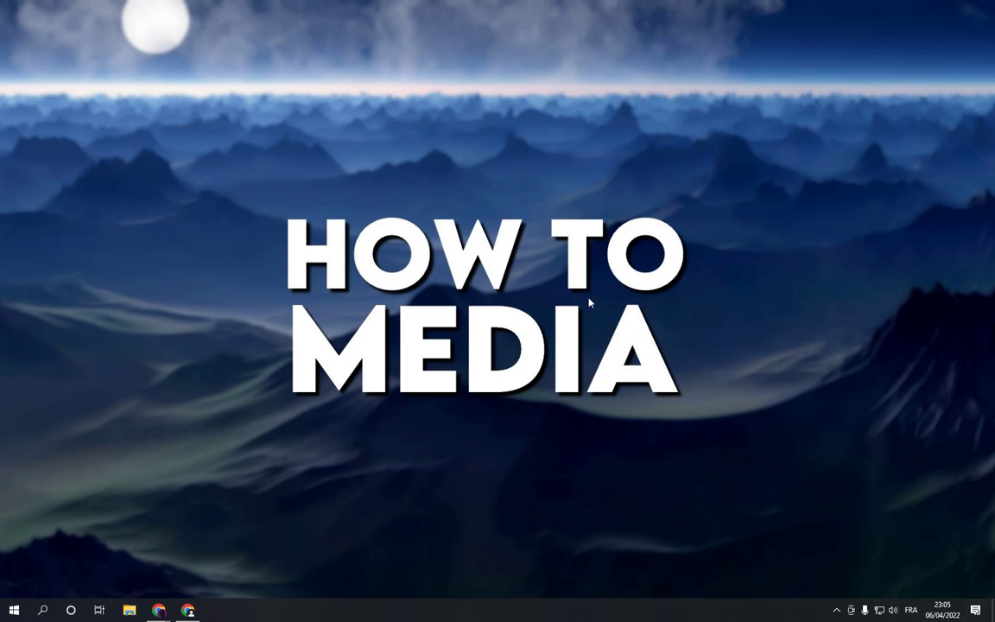